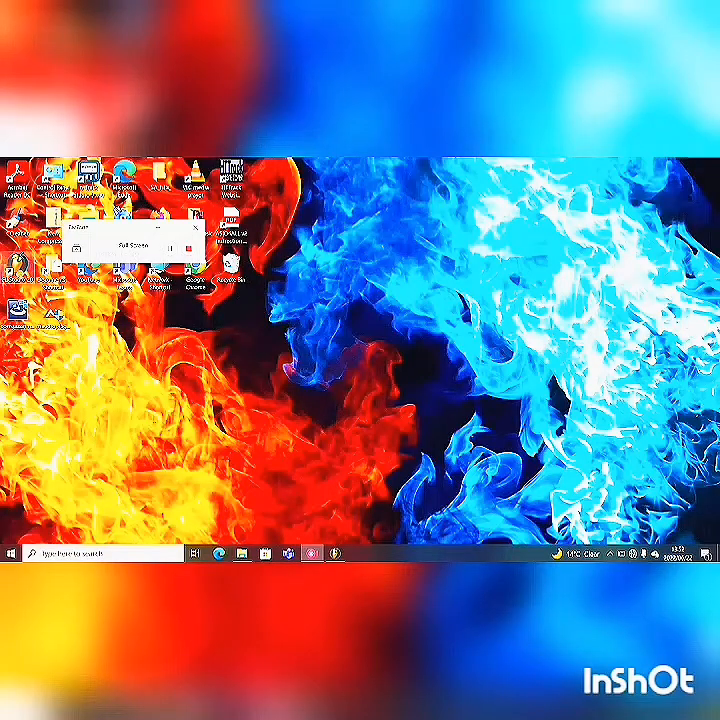
Launch FL Studio from its desktop shortcut's context menu.
right_click(22, 280)
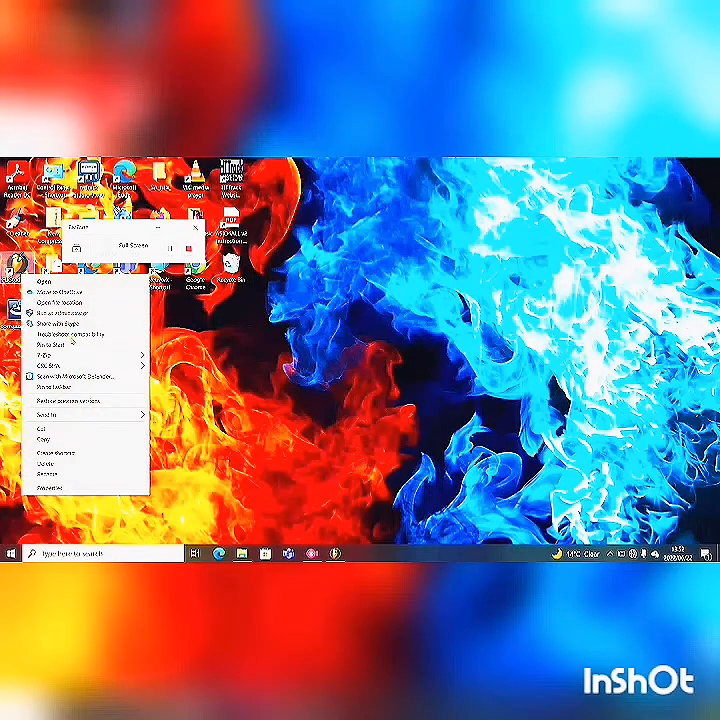
click(47, 485)
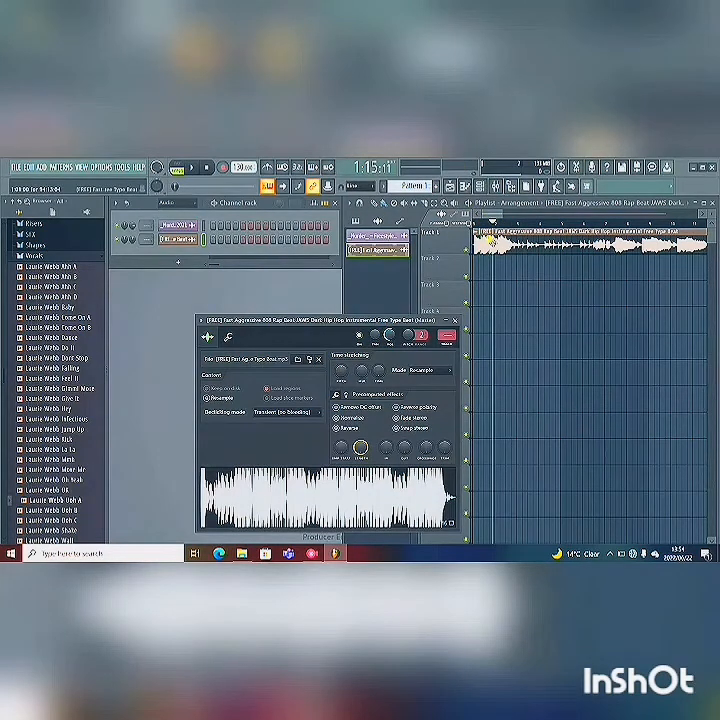
Open the track mode options for Track 1 holding the rap beat.
right_click(505, 240)
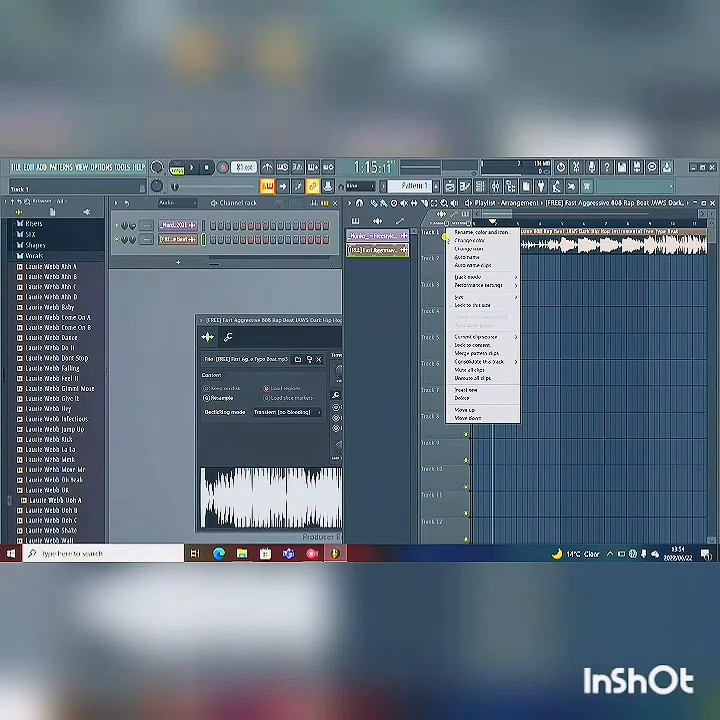
click(467, 276)
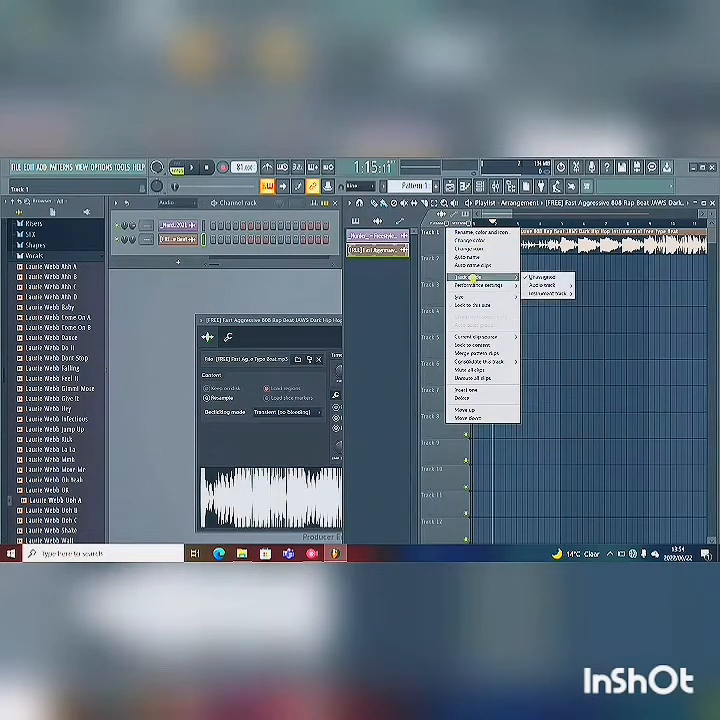